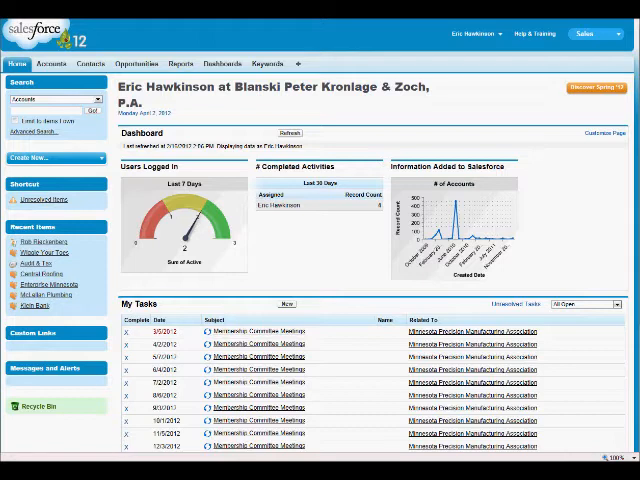
mouse_move(78, 86)
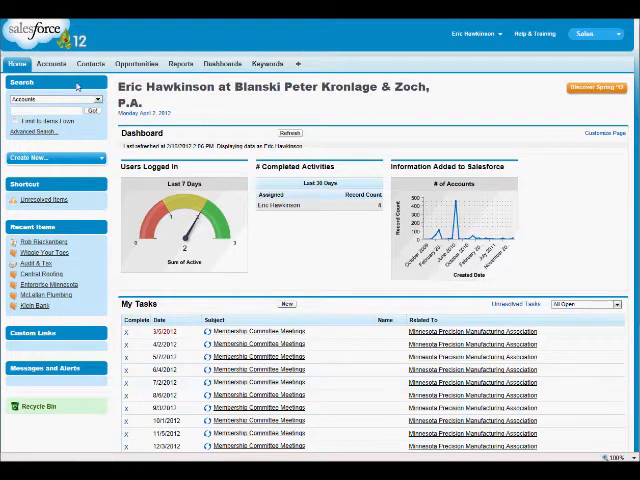
Step: Open Accounts Home with its list of recently viewed accounts
left_click(54, 63)
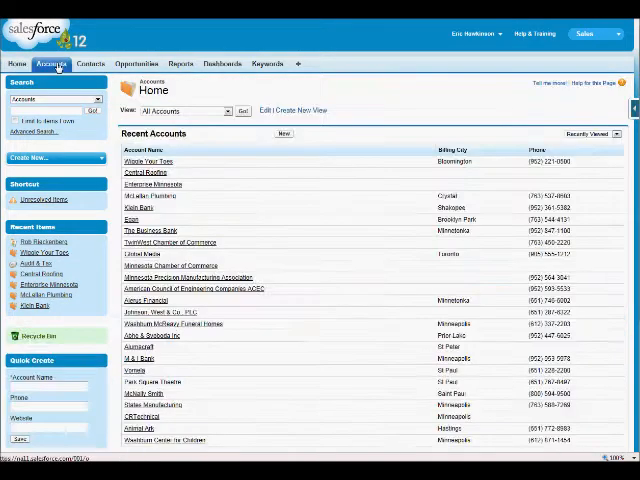
mouse_move(54, 63)
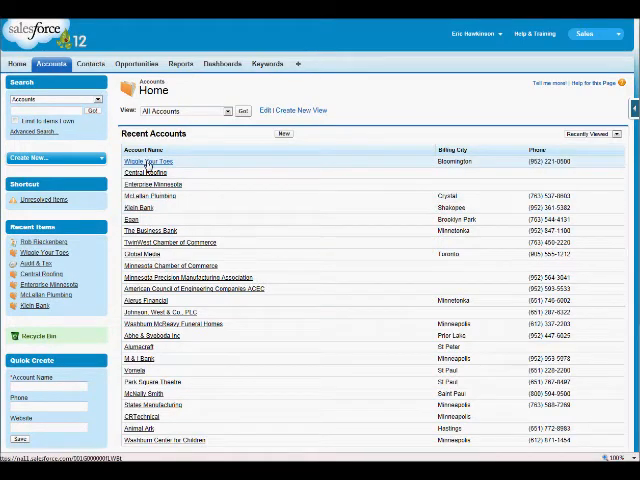
Step: Open the Wiggle Your Toes account and scroll to its Contacts and Opportunities lists
left_click(148, 161)
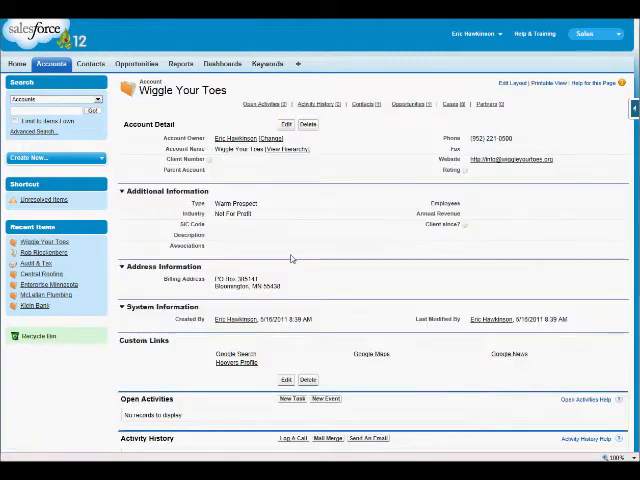
scroll("down", 3)
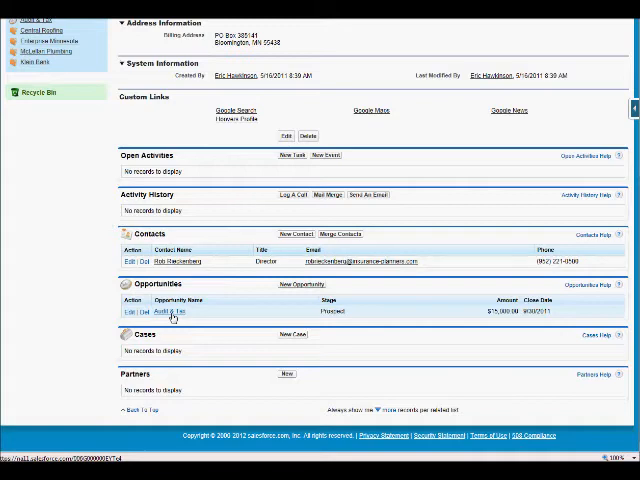
mouse_move(288, 286)
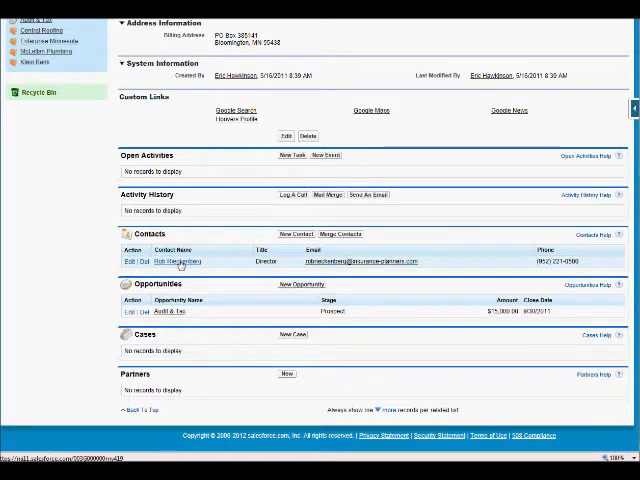
left_click(179, 261)
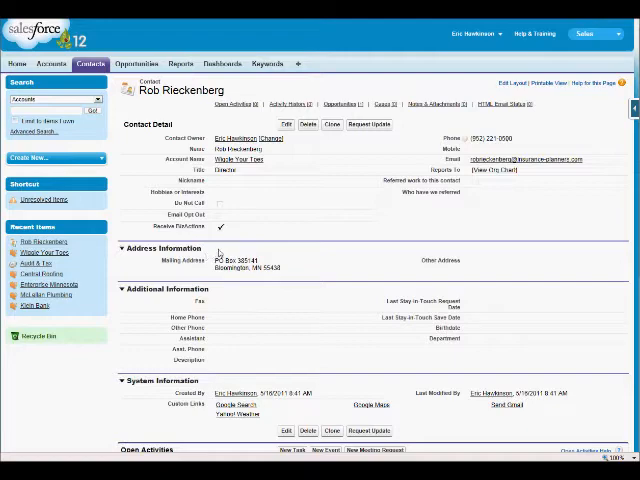
scroll("down", 3)
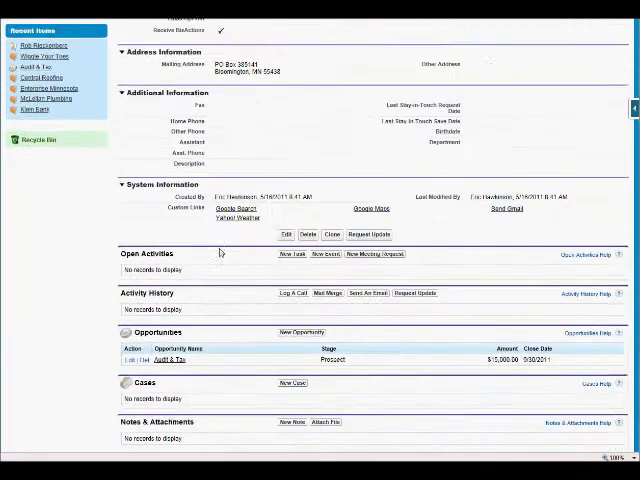
scroll("down", 3)
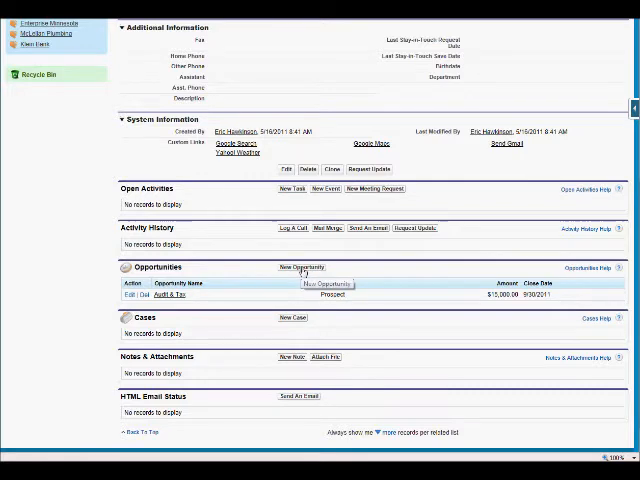
Step: Create a New Business opportunity named Tax, closing 8/15/2012, at stage Lead
left_click(300, 267)
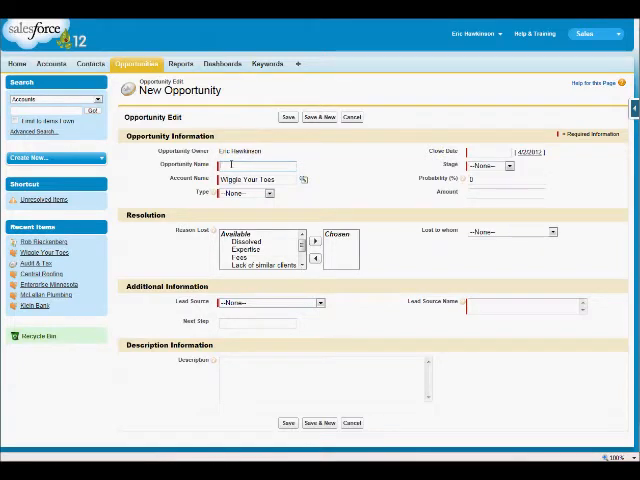
type("Tas")
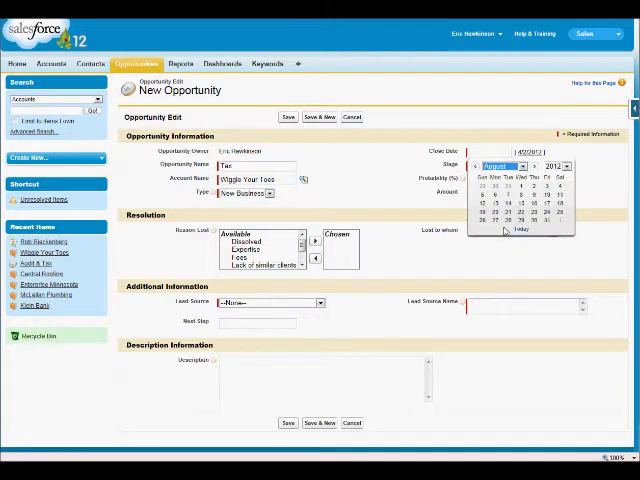
left_click(518, 222)
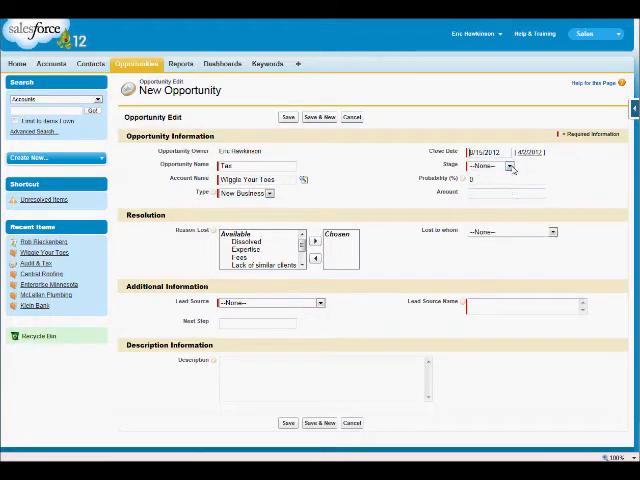
left_click(508, 165)
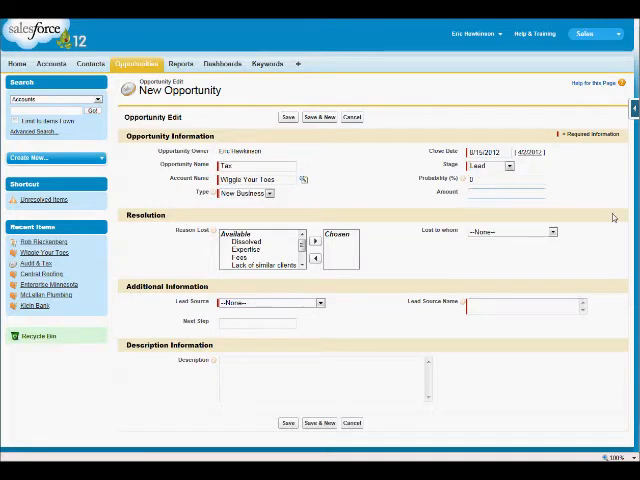
Step: Enter an amount of 10,000 and set the stage to Qualifying with Trade Show lead source
type("10,000")
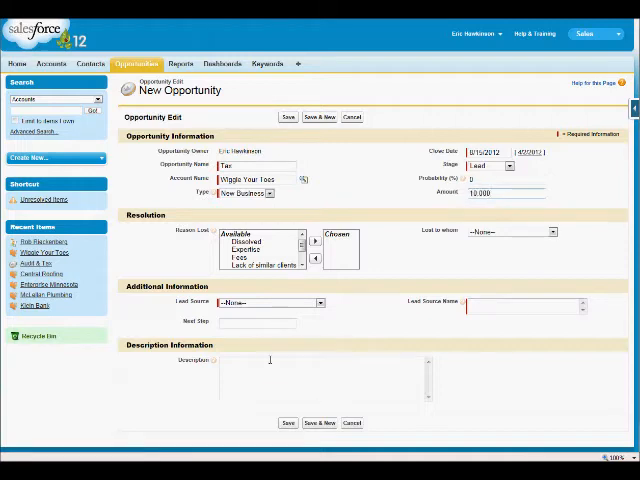
left_click(507, 166)
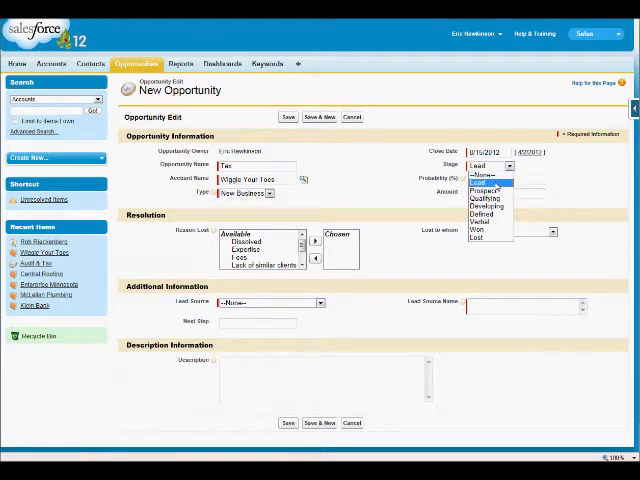
left_click(485, 189)
type("10,000")
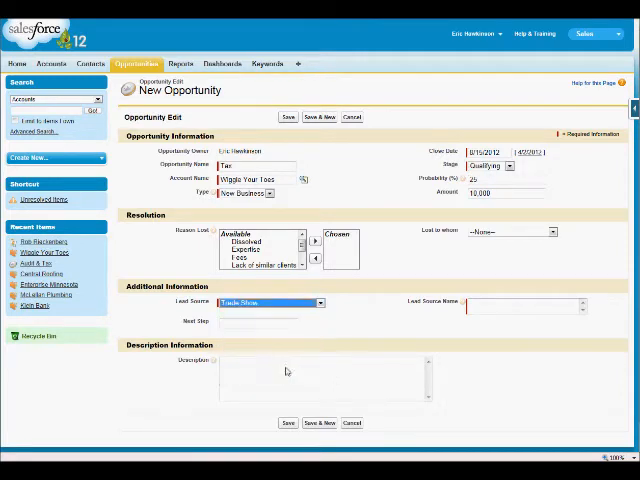
left_click(525, 305)
type("Jim ")
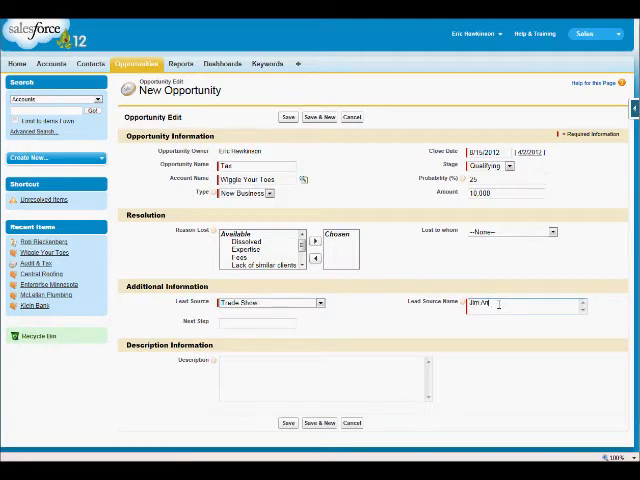
type("Anderson")
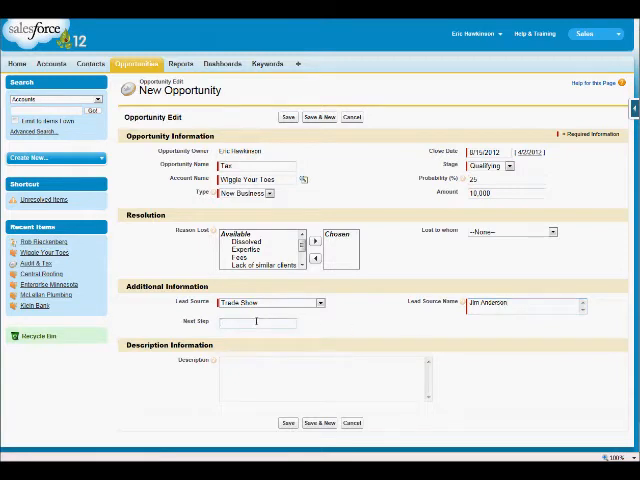
type("Go")
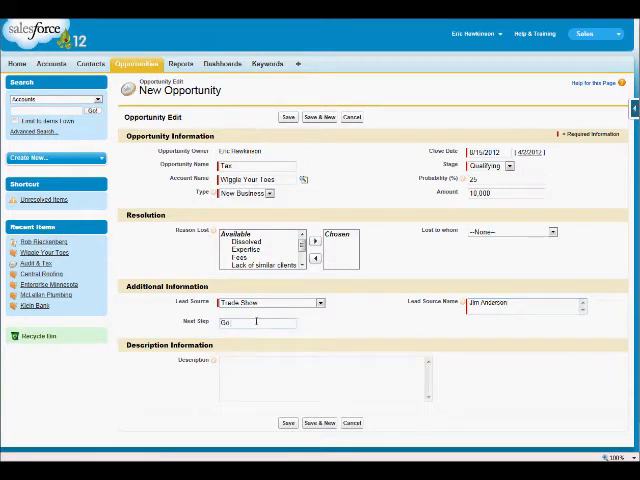
type("to lunch")
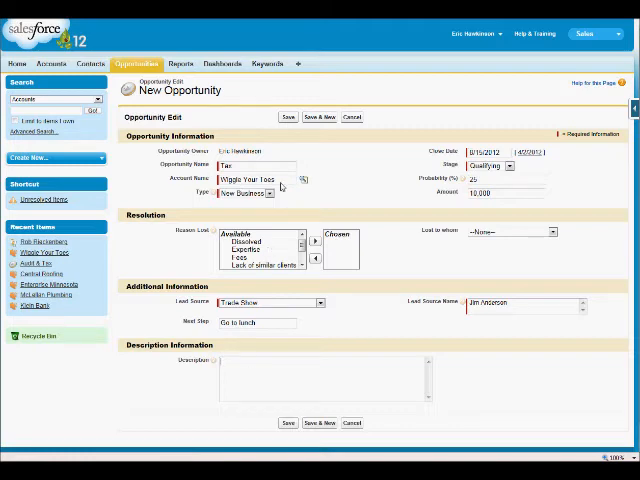
left_click(288, 117)
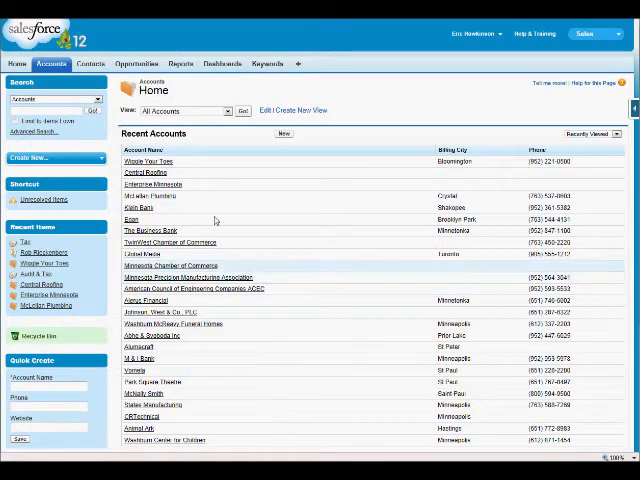
Step: Reopen Wiggle Your Toes and scroll to the opportunities showing Tax ($10,000, Qualifying)
left_click(151, 161)
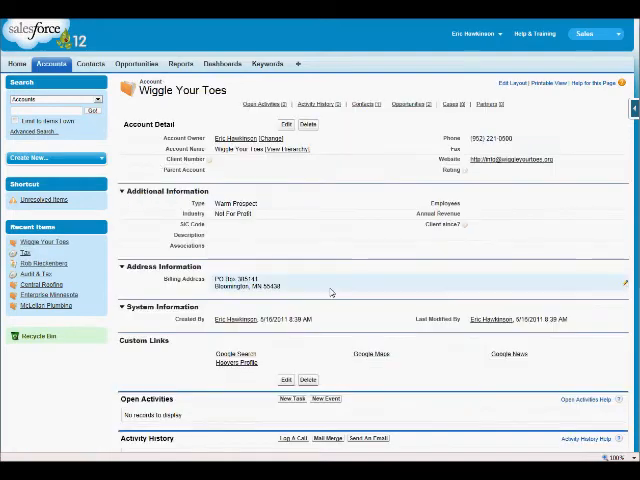
scroll("down", 3)
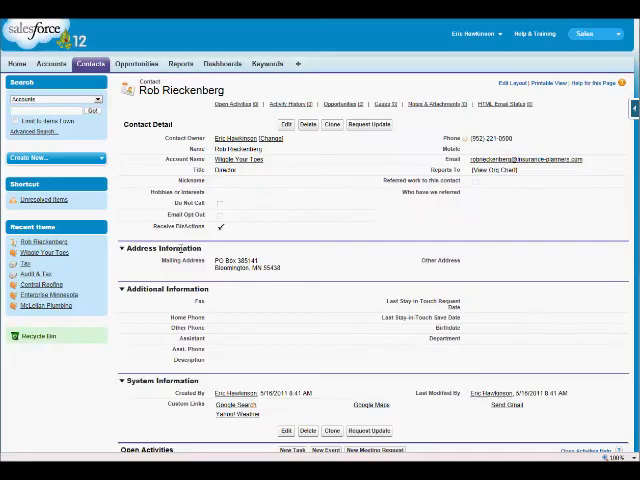
scroll("down", 3)
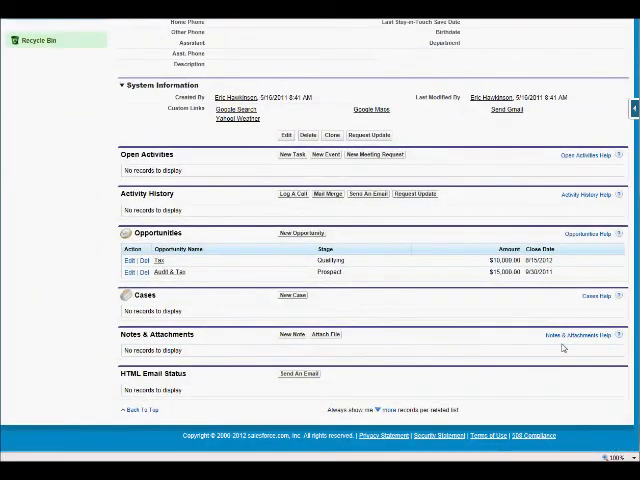